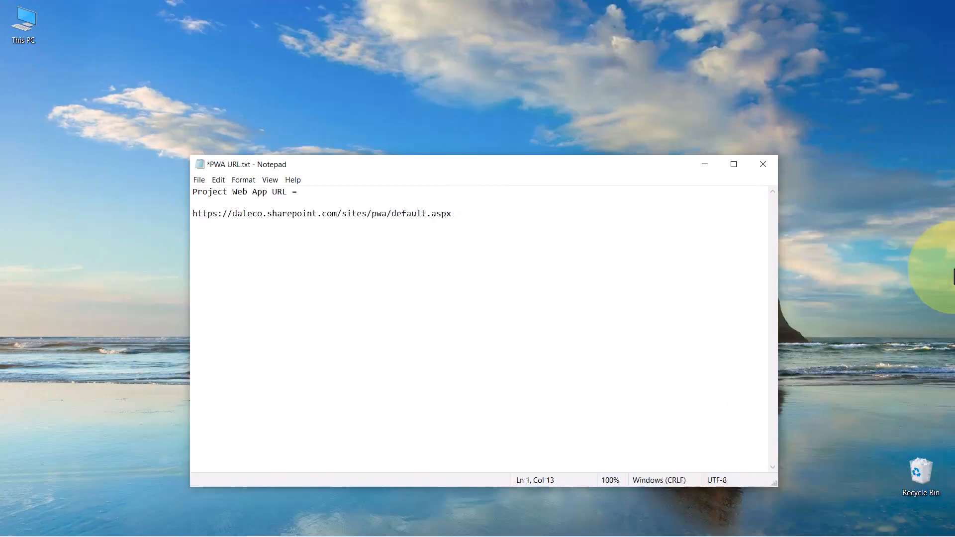
{"action": "left_click", "coordinate": [250, 192]}
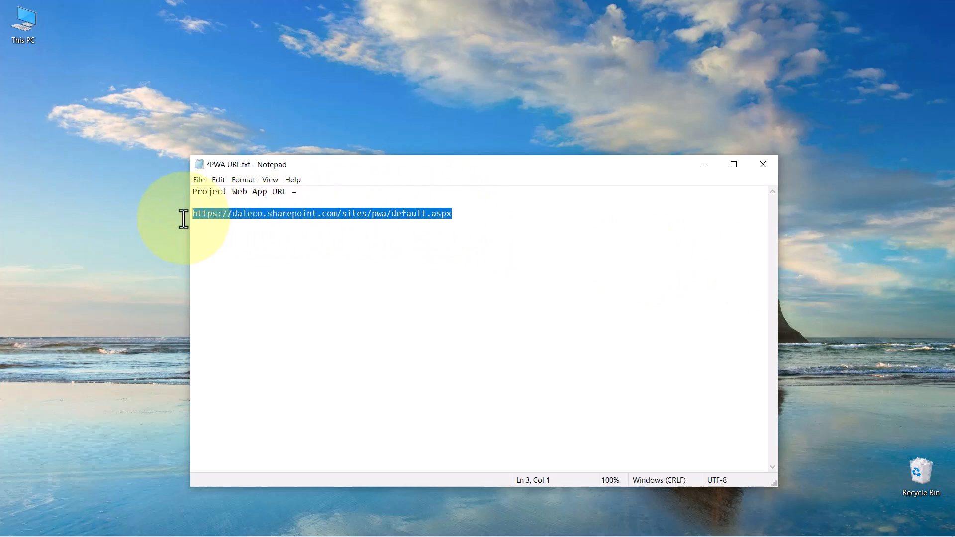
{"action": "mouse_move", "coordinate": [106, 220]}
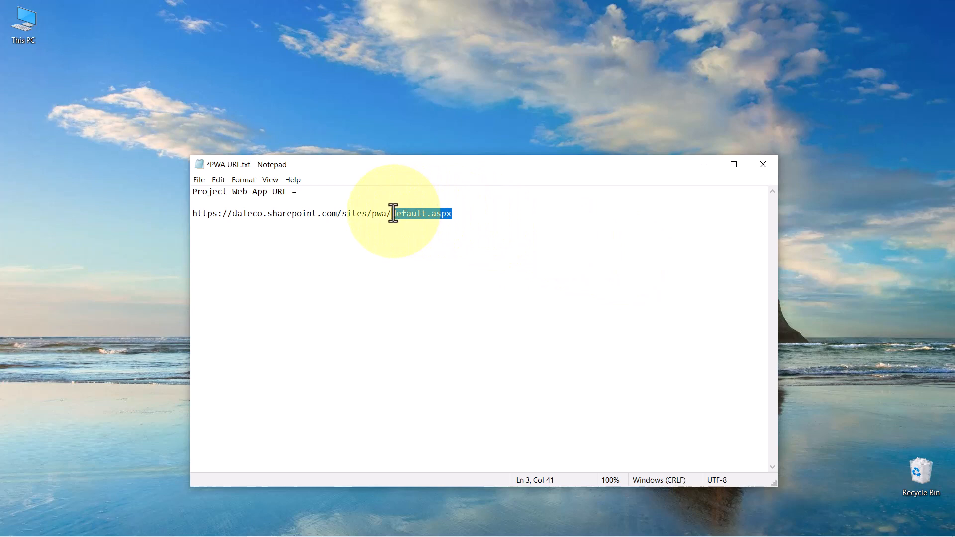
{"action": "mouse_move", "coordinate": [846, 277]}
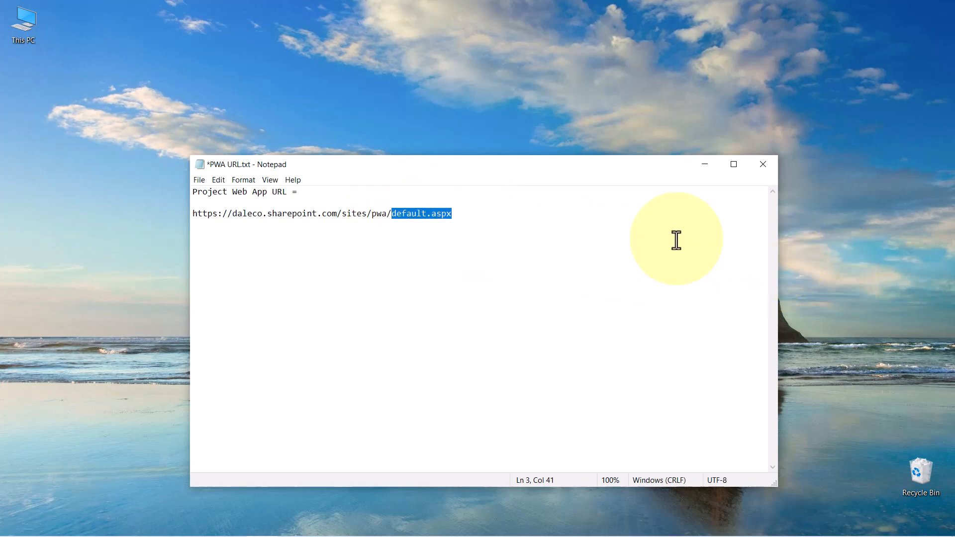
{"action": "key", "text": "Delete"}
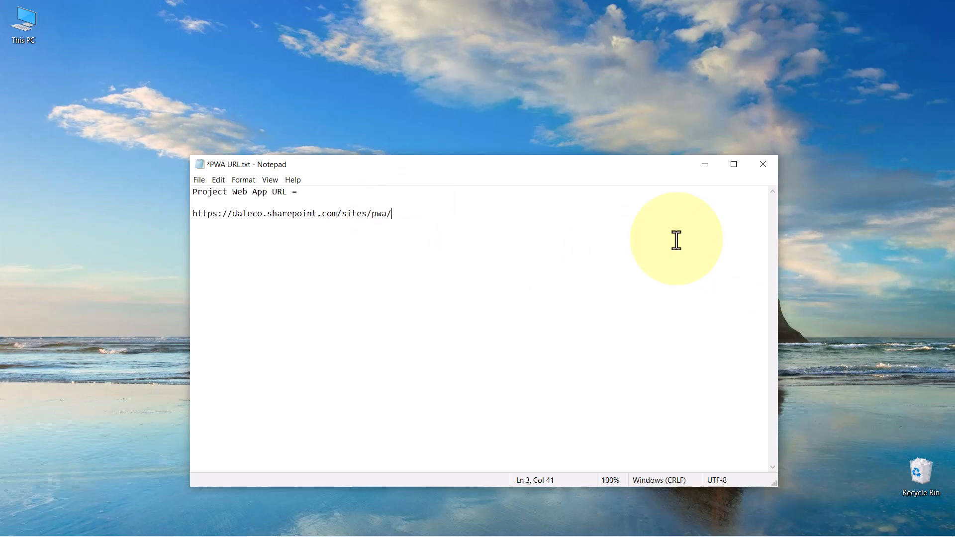
{"action": "key", "text": "Backspace"}
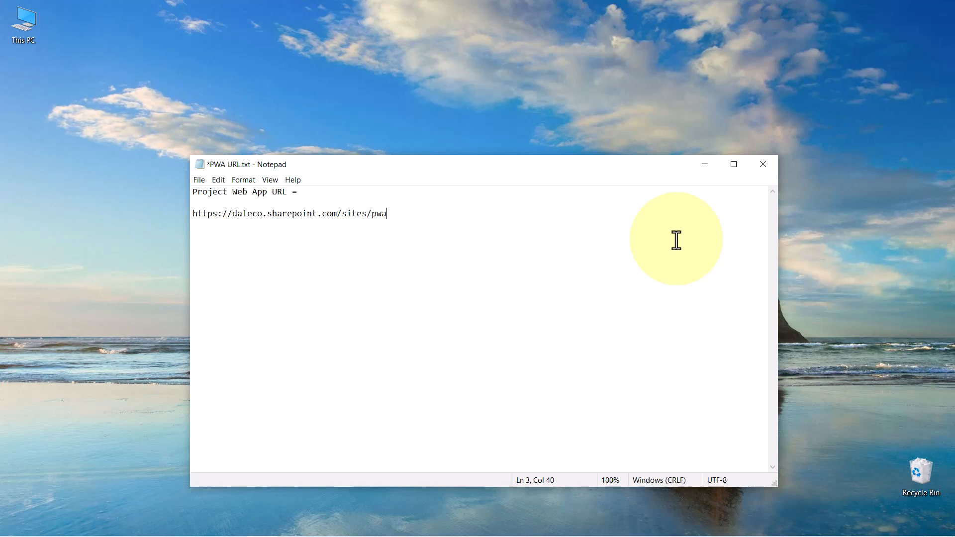
{"action": "mouse_move", "coordinate": [393, 220]}
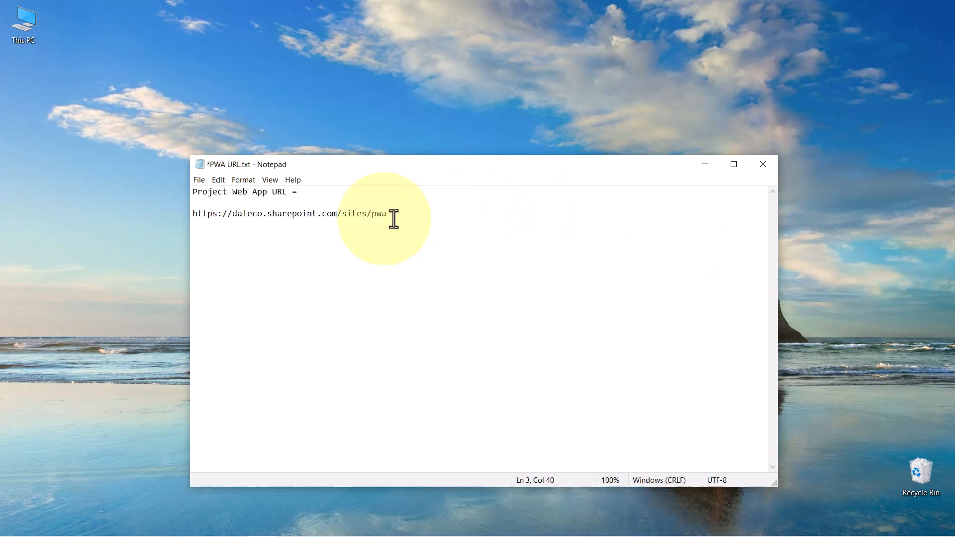
{"action": "triple_click", "coordinate": [290, 214]}
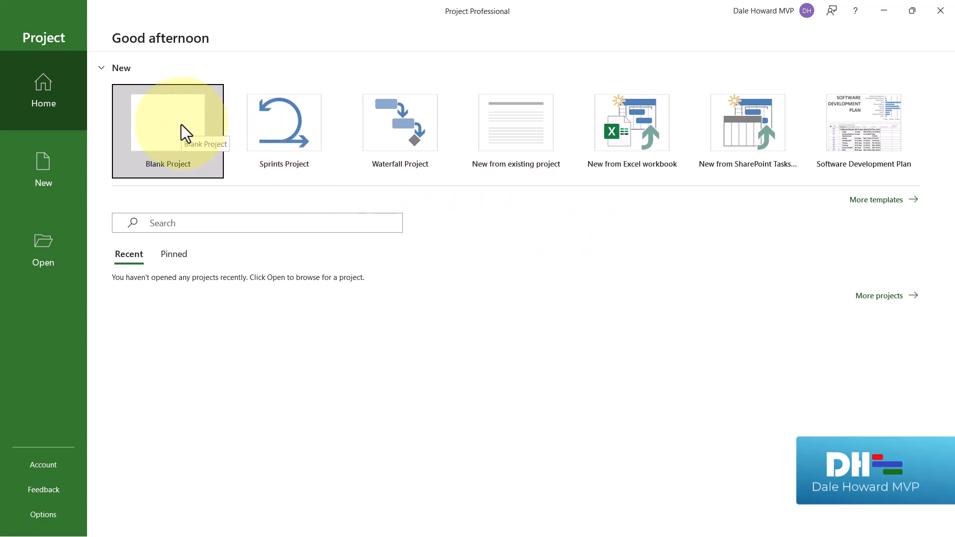
Create a blank project and view its File > Info page
{"action": "left_click", "coordinate": [168, 123]}
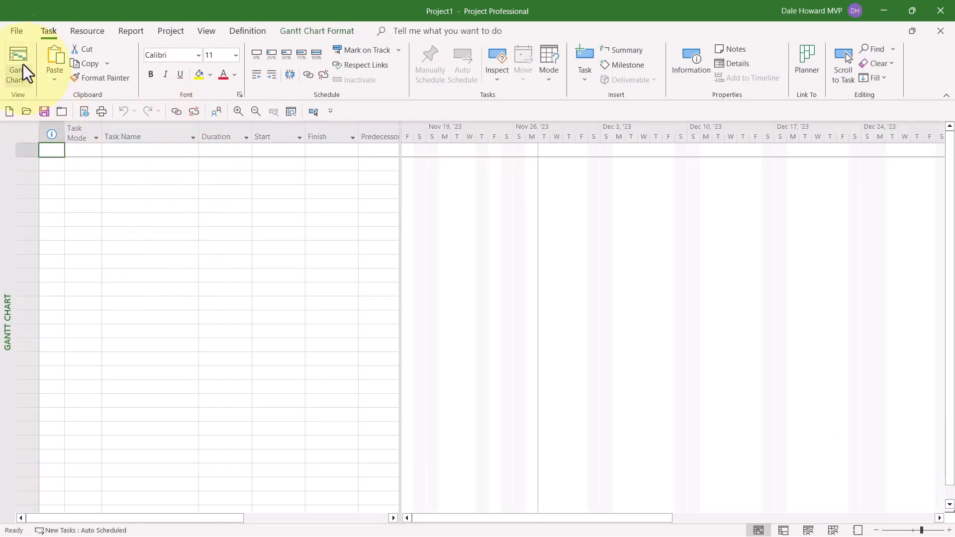
{"action": "left_click", "coordinate": [16, 31]}
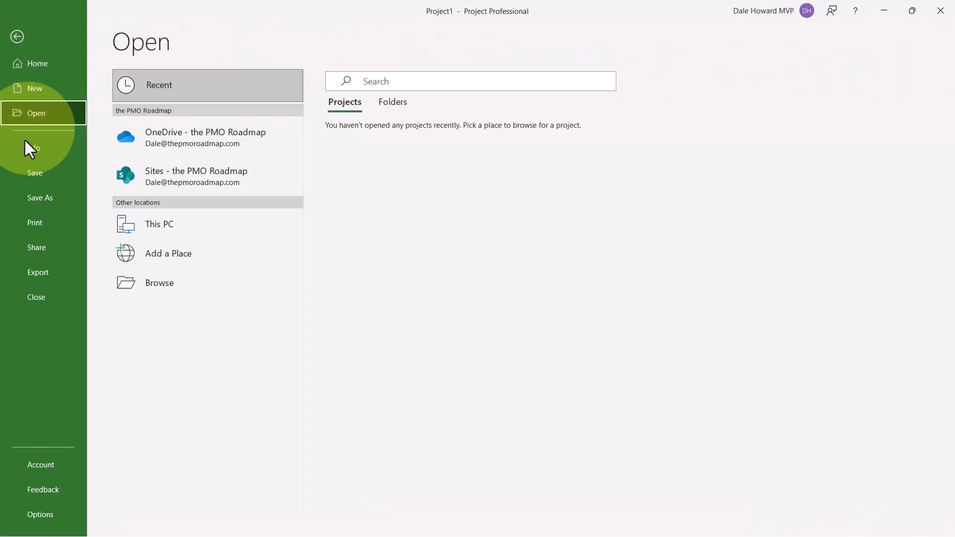
{"action": "left_click", "coordinate": [33, 147]}
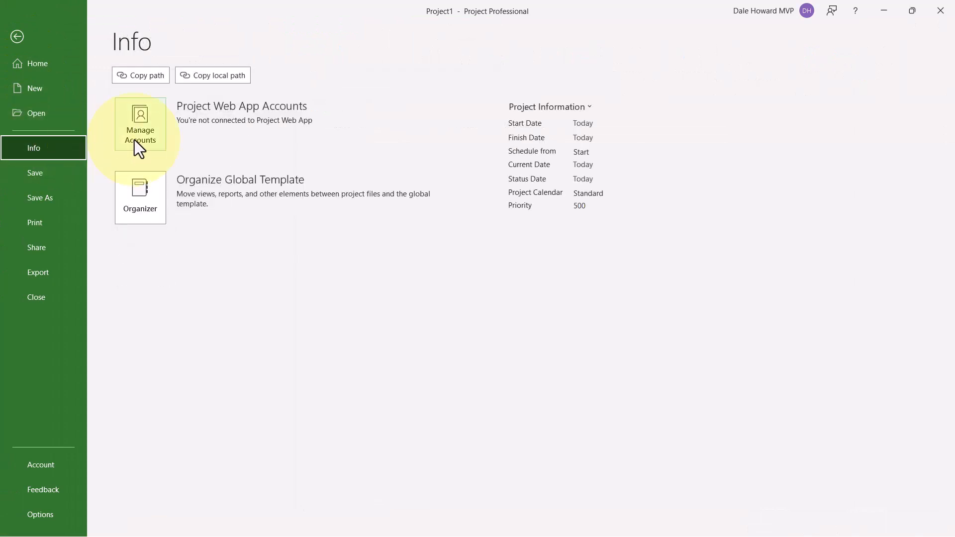
{"action": "left_click", "coordinate": [139, 123]}
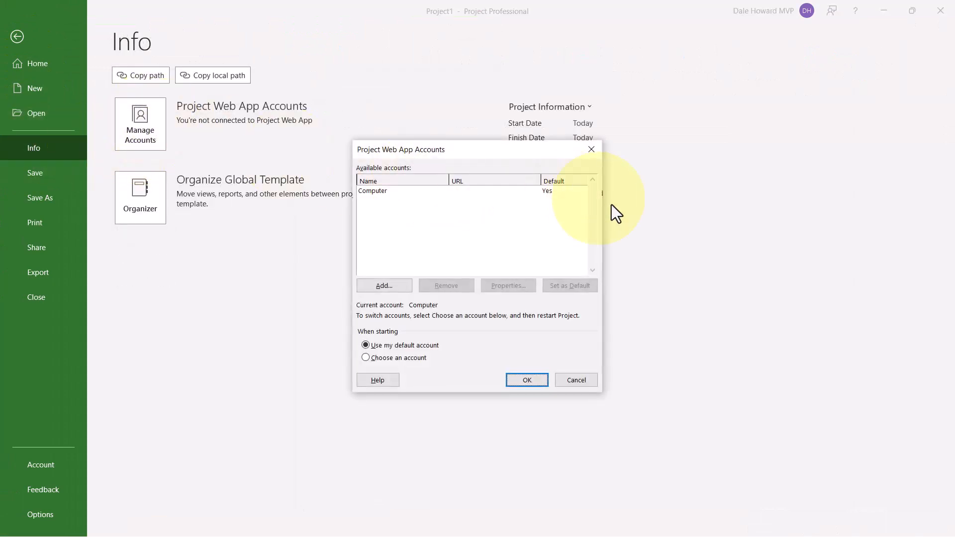
{"action": "mouse_move", "coordinate": [722, 239]}
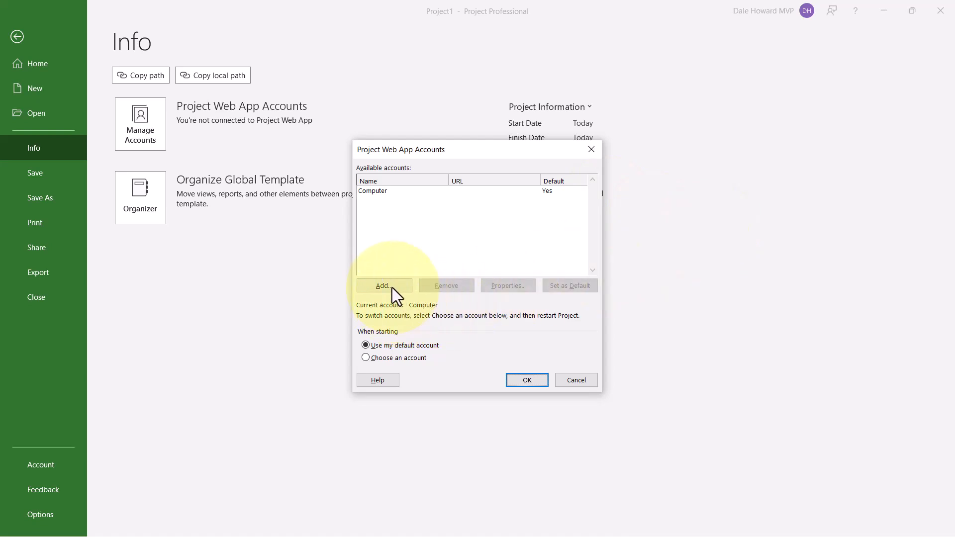
{"action": "left_click", "coordinate": [383, 285]}
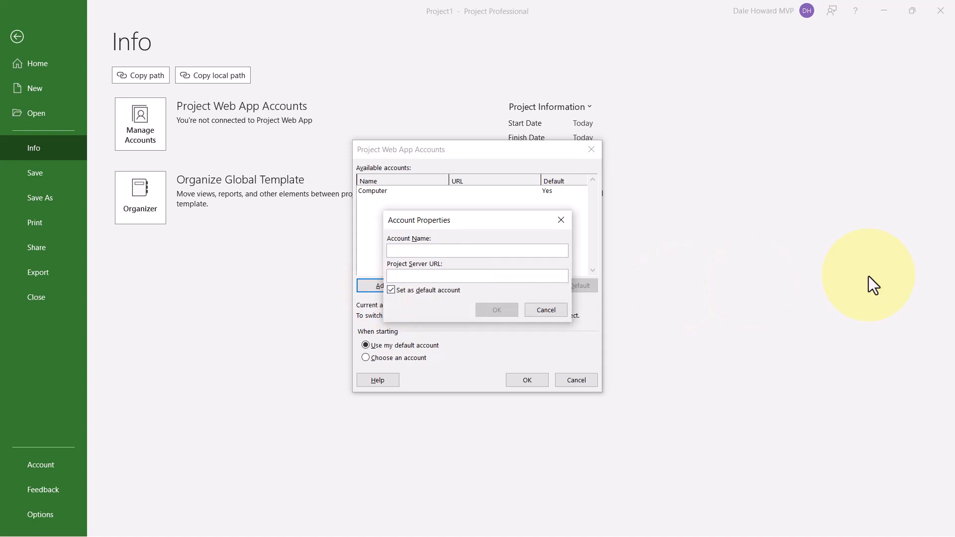
{"action": "type", "text": "Proje"}
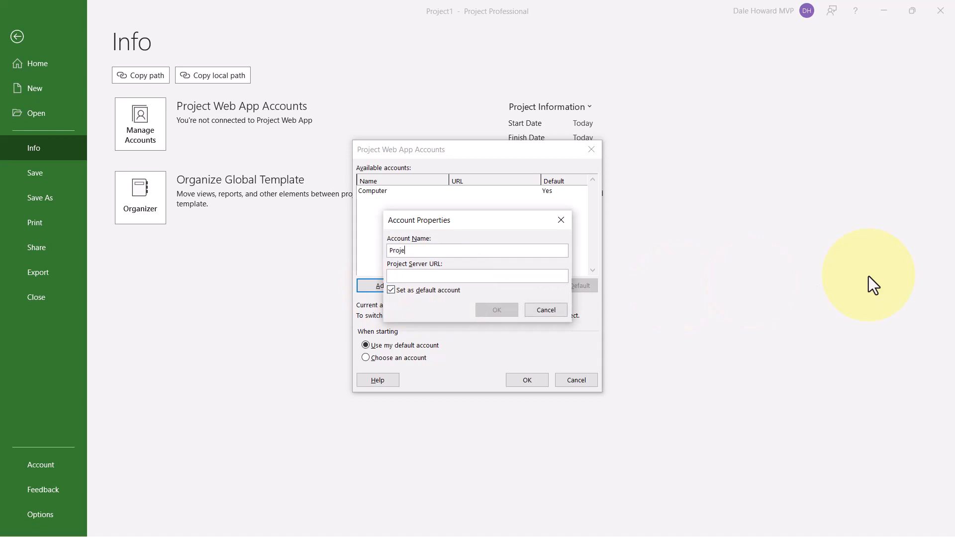
{"action": "type", "text": "Project Online"}
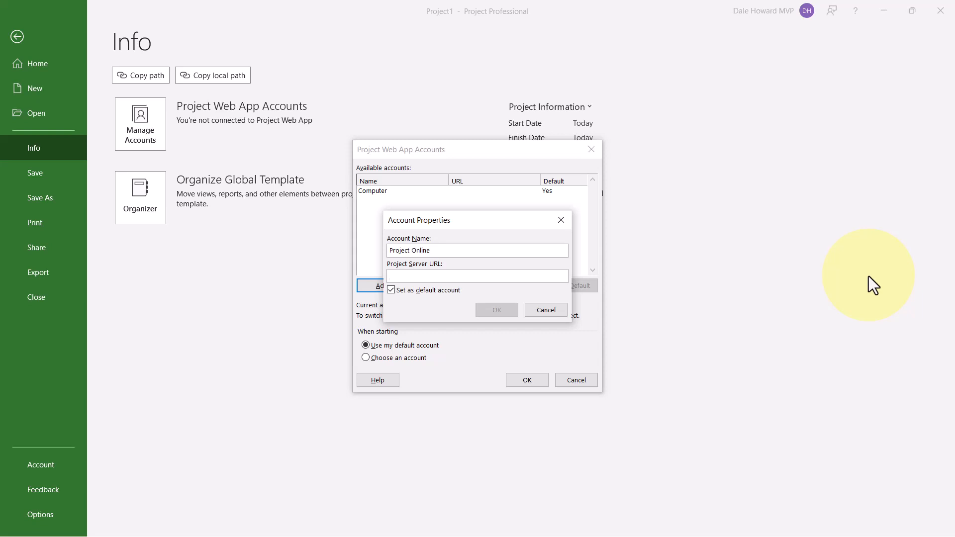
{"action": "type", "text": "https://daleco.sharepoint.com/sites/pwa"}
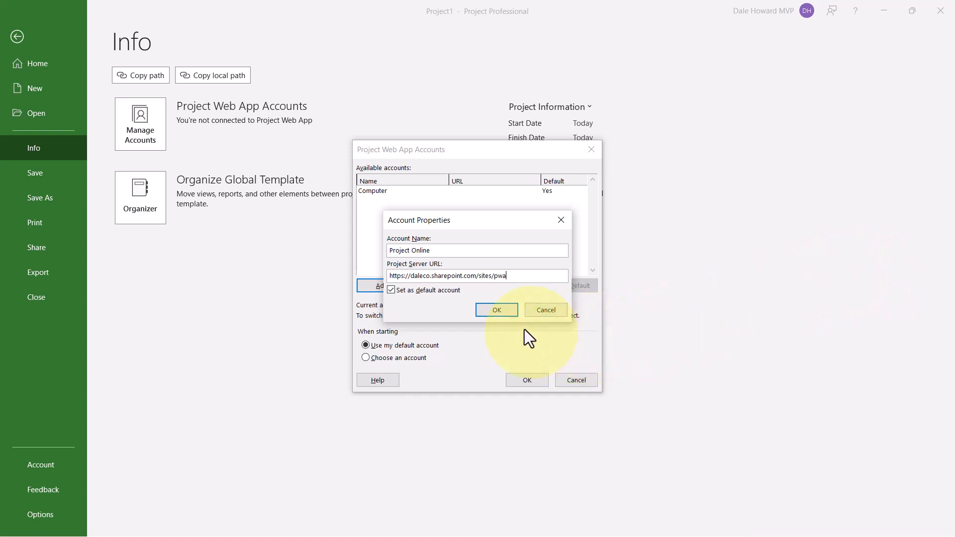
{"action": "left_click", "coordinate": [496, 310]}
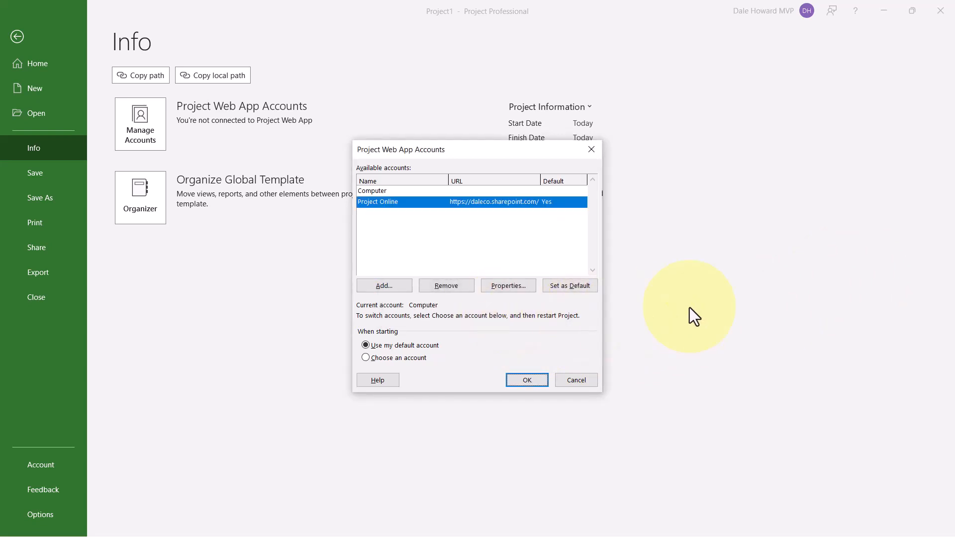
Set Project to ask which account to use at startup and apply
{"action": "left_click", "coordinate": [366, 358]}
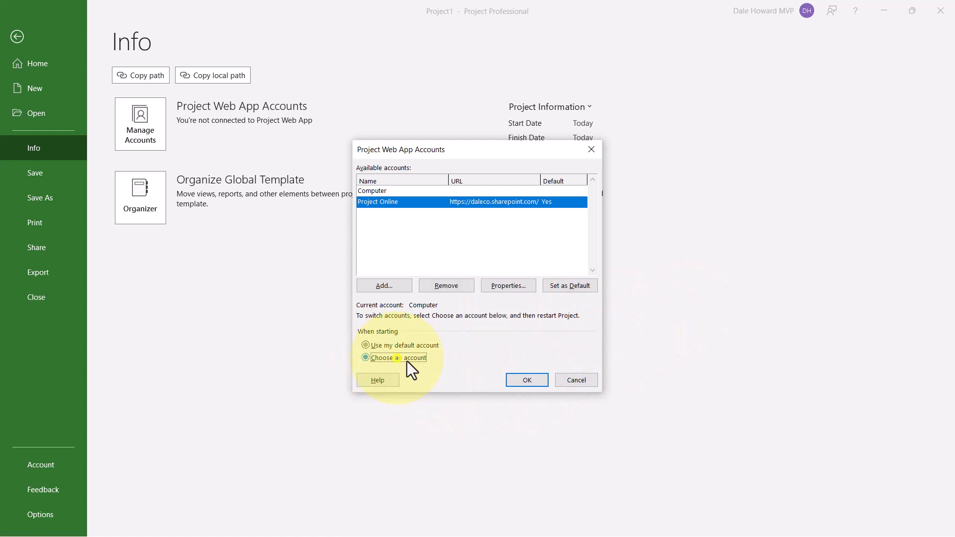
{"action": "left_click", "coordinate": [365, 357]}
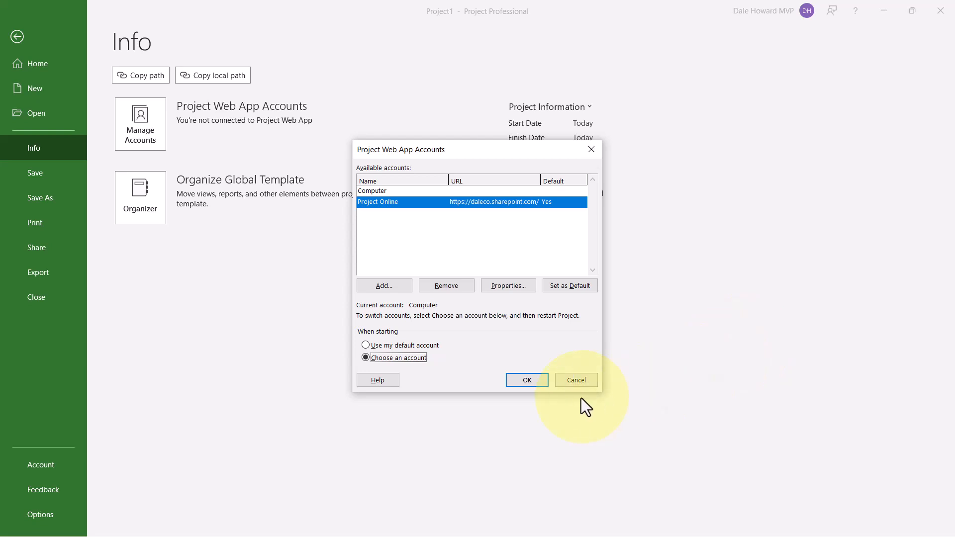
{"action": "left_click", "coordinate": [526, 380]}
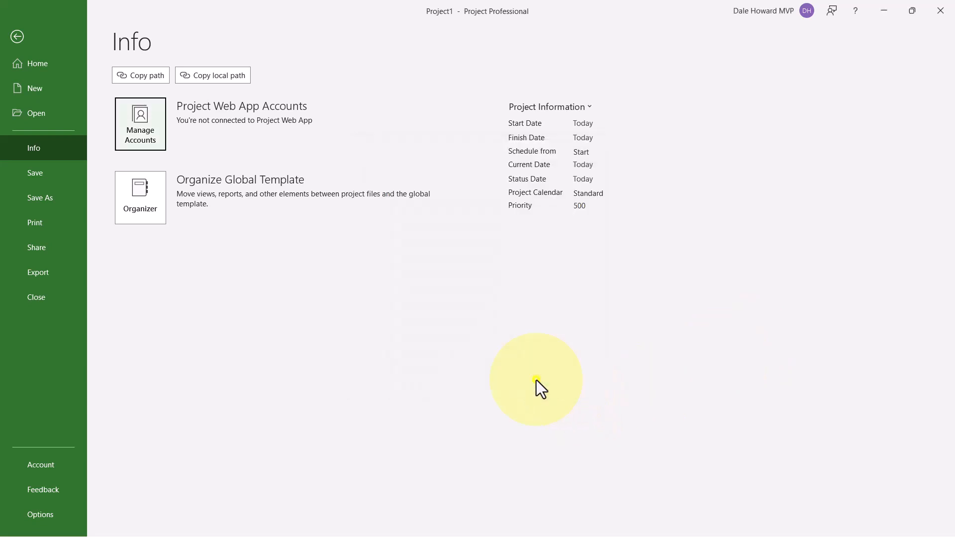
{"action": "mouse_move", "coordinate": [600, 356]}
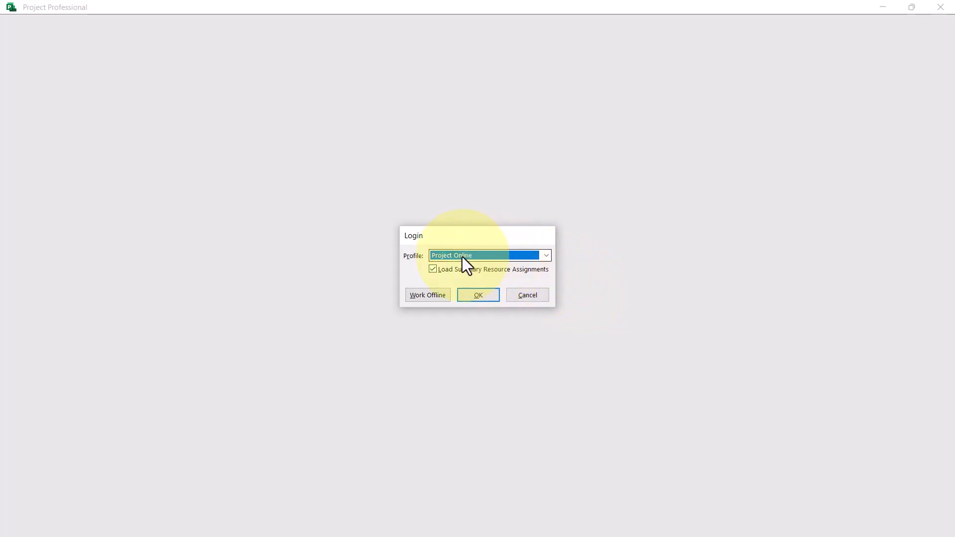
{"action": "mouse_move", "coordinate": [596, 261]}
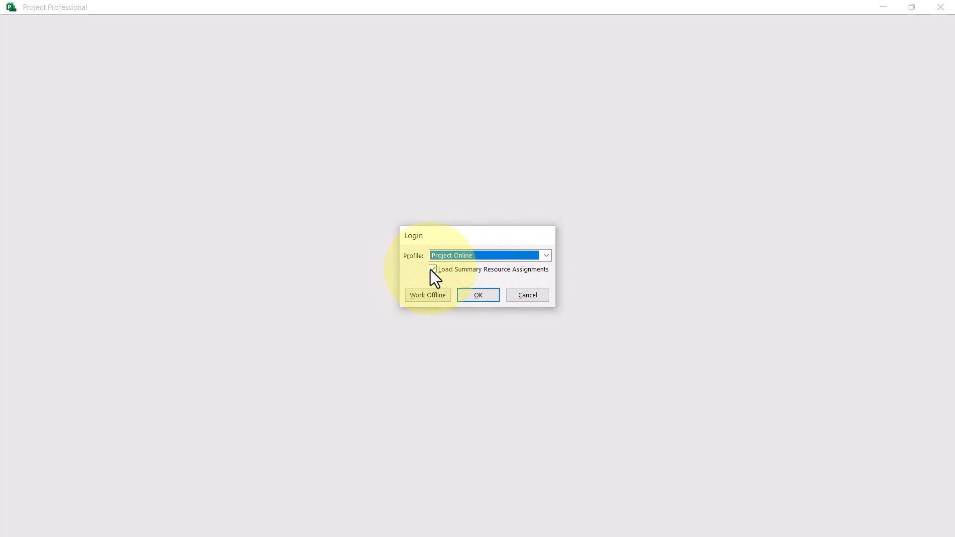
Log in with the Project Online profile, with Load Summary Resource Assignments unticked
{"action": "left_click", "coordinate": [433, 269]}
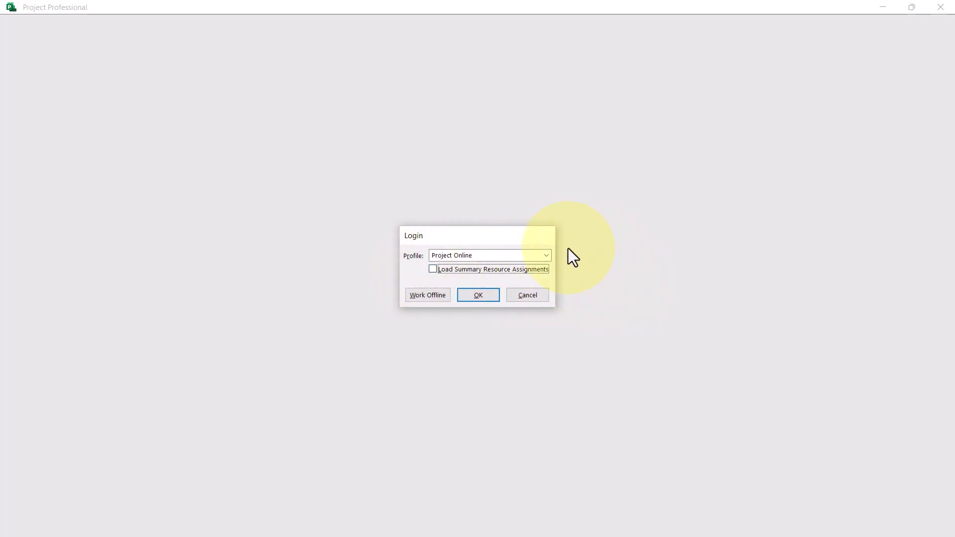
{"action": "mouse_move", "coordinate": [627, 282]}
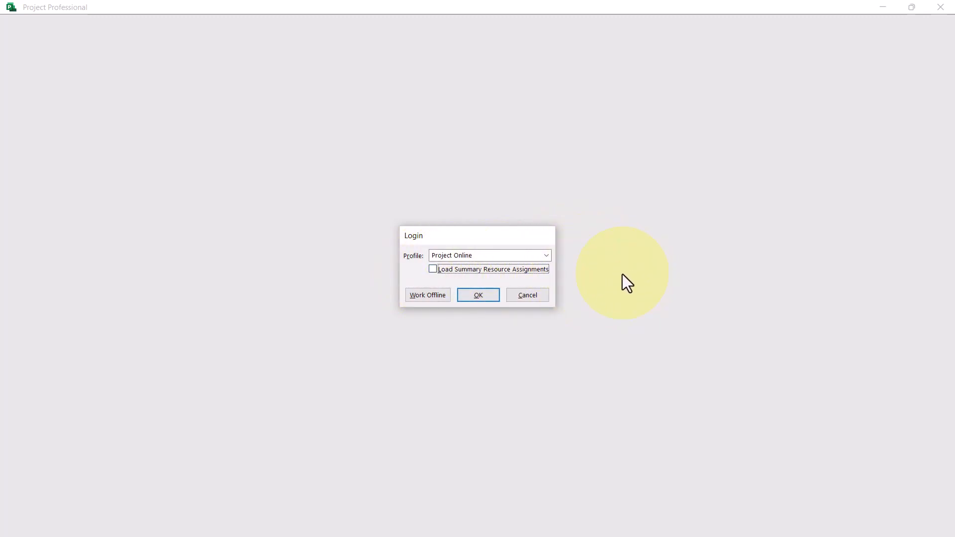
{"action": "mouse_move", "coordinate": [627, 285]}
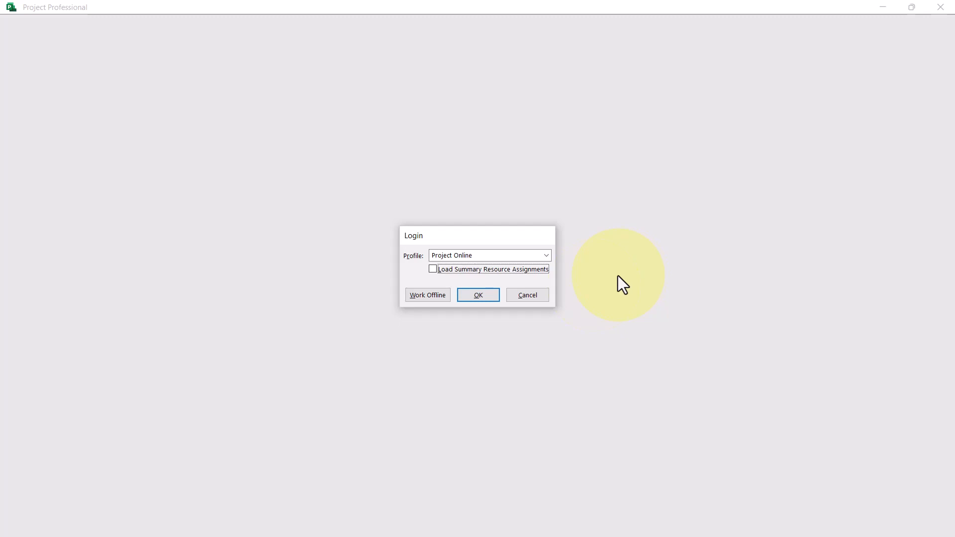
{"action": "left_click", "coordinate": [477, 295]}
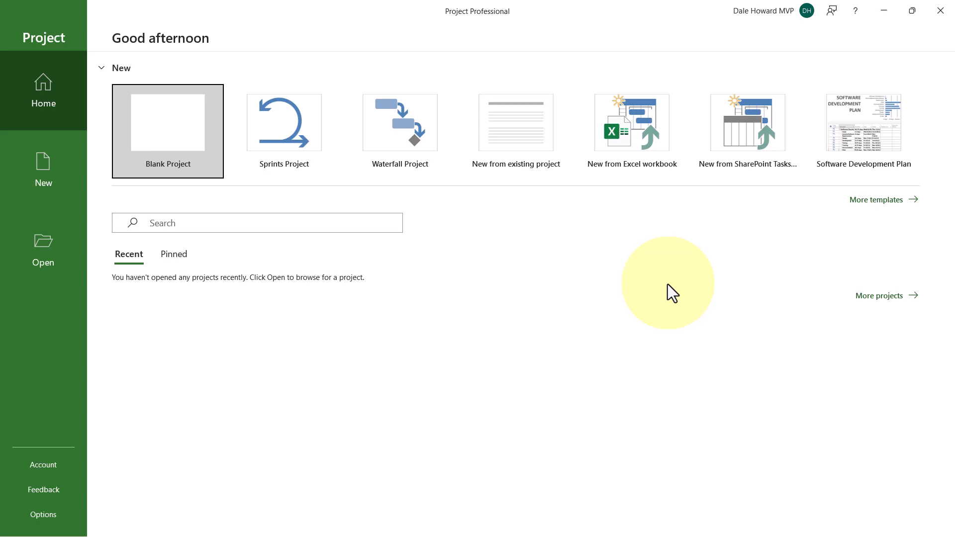
{"action": "mouse_move", "coordinate": [189, 135]}
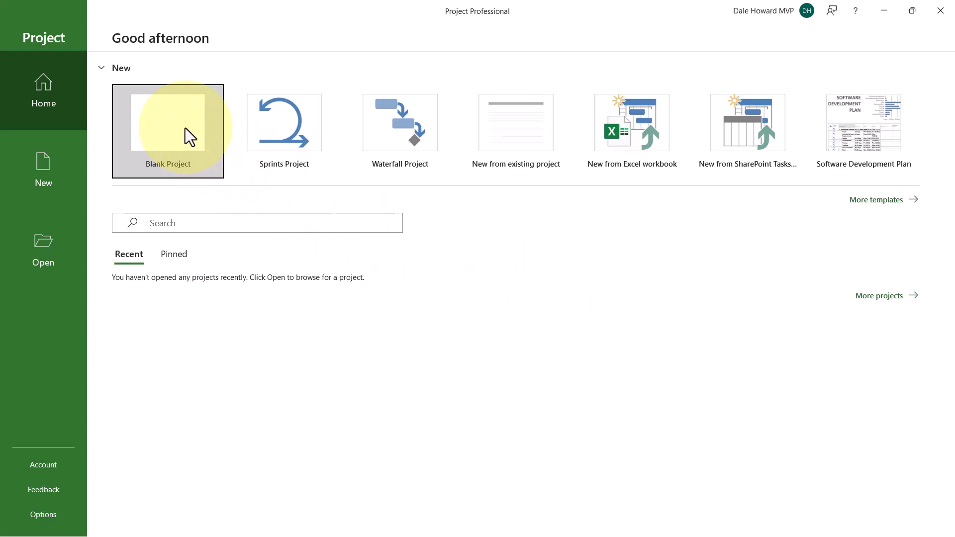
Open a new Blank Project from the start screen
{"action": "left_click", "coordinate": [167, 122]}
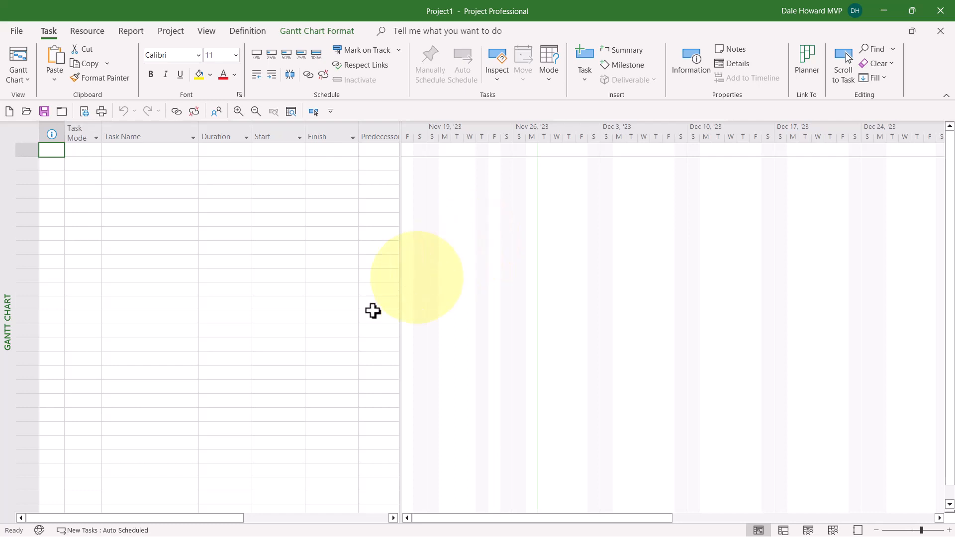
{"action": "mouse_move", "coordinate": [51, 512]}
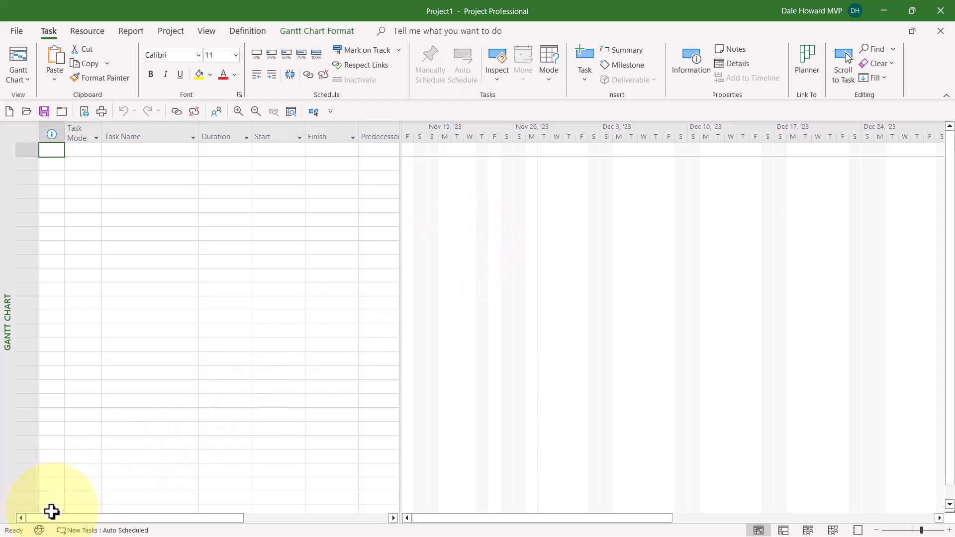